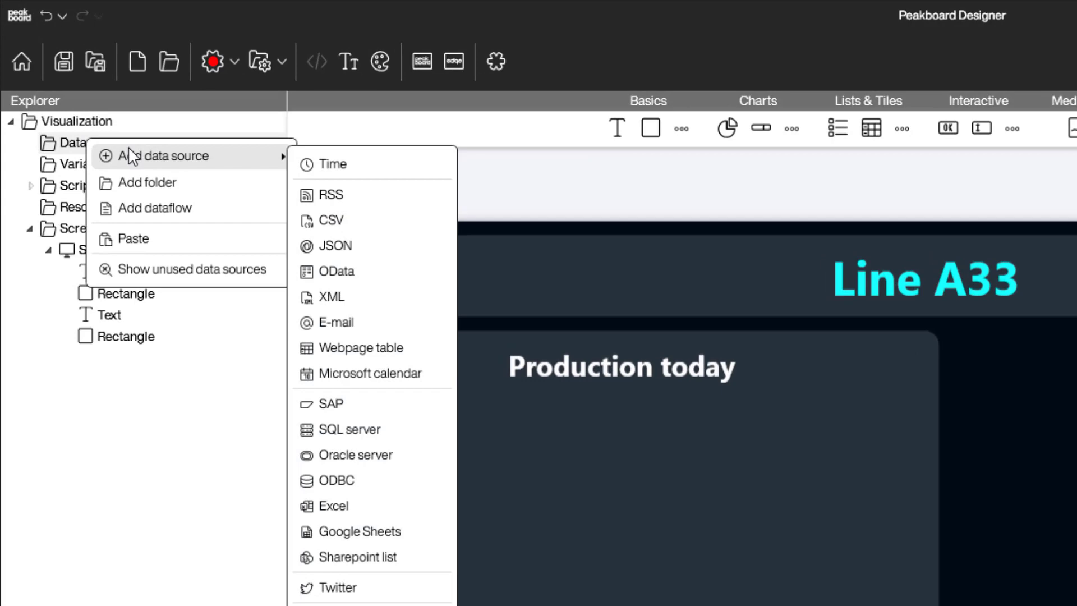
{"action": "mouse_move", "coordinate": [357, 334]}
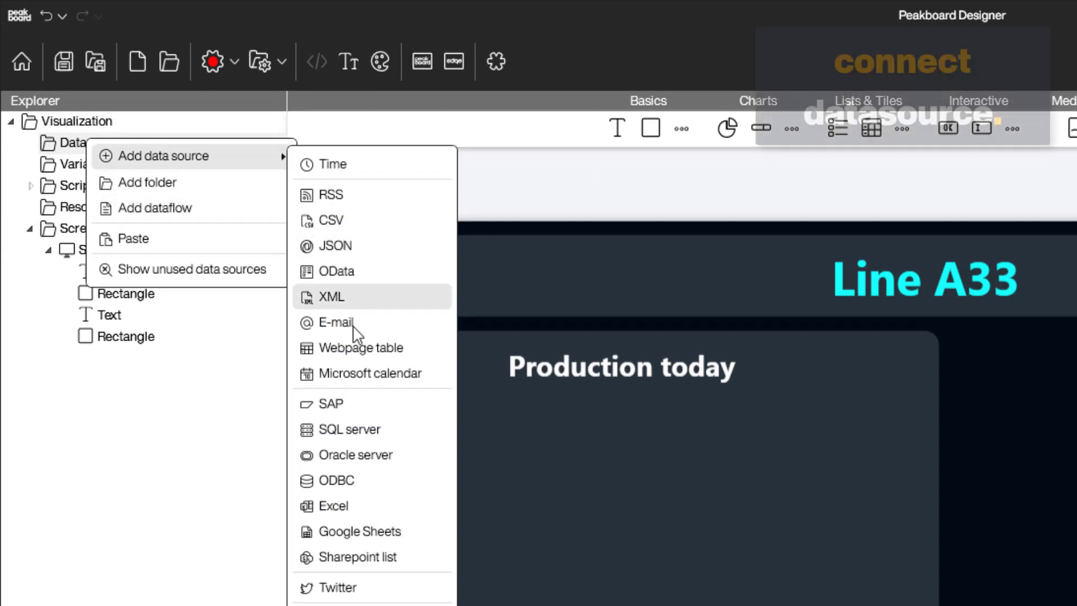
Step: Add an SAP data source with server credentials and an XQL EXECUTE FUNCTION statement
{"action": "left_click", "coordinate": [330, 403]}
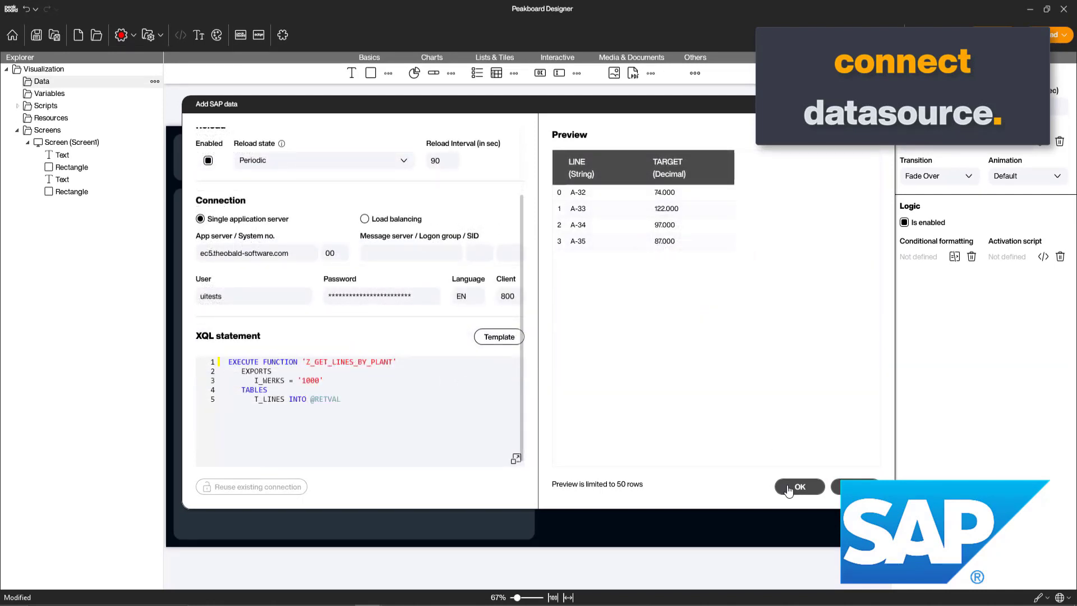
Step: Confirm the Targets SAP source and its TargetA33 dataflow
{"action": "left_click", "coordinate": [798, 486]}
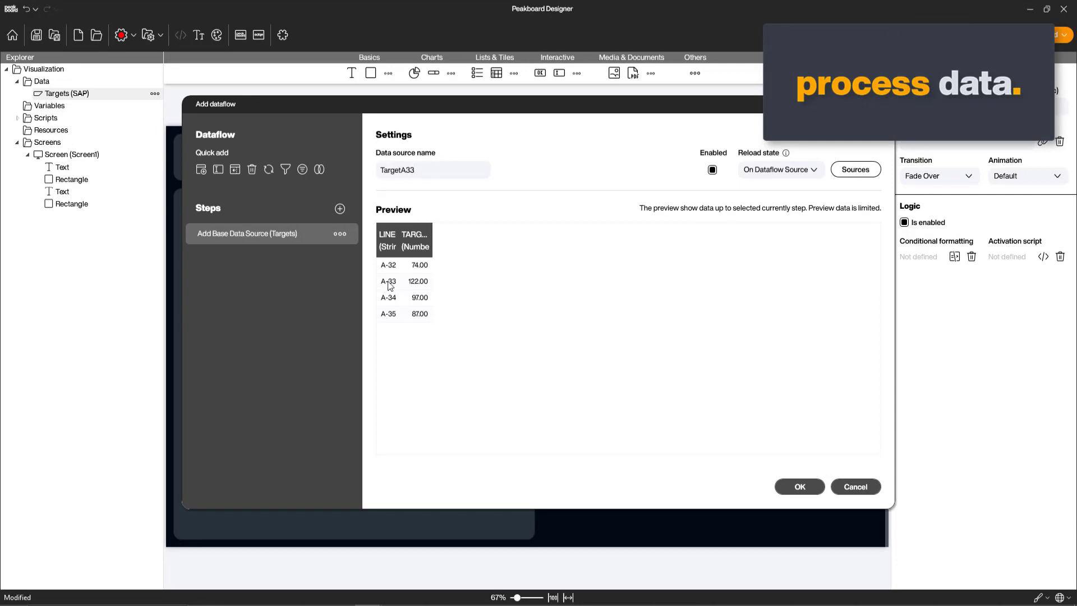
{"action": "left_click", "coordinate": [797, 486]}
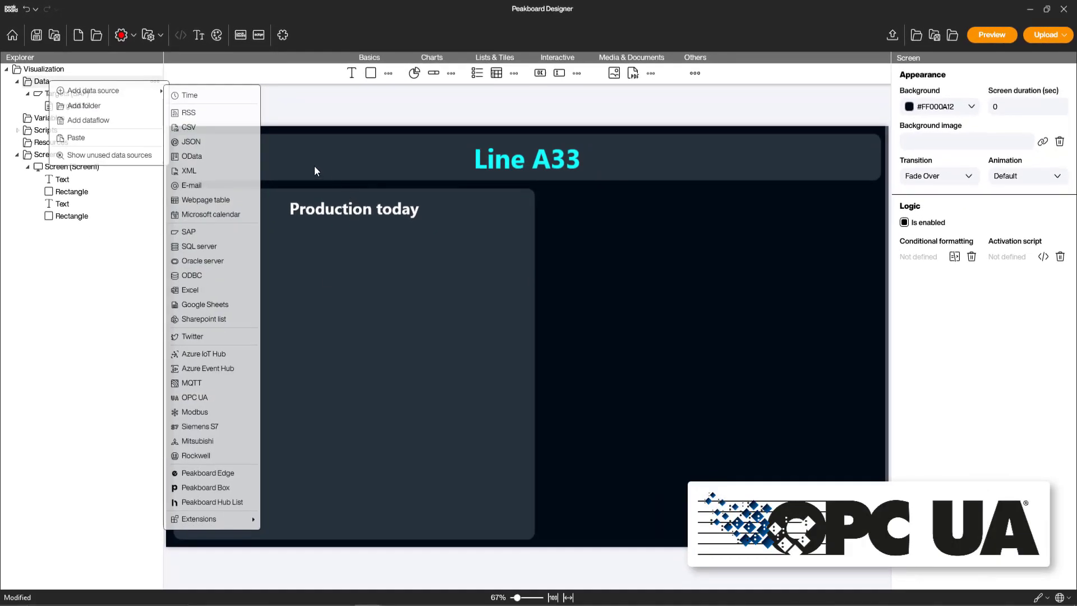
Step: Add a Current OPC UA source subscribed to the light barrier count with the listener enabled
{"action": "left_click", "coordinate": [195, 397]}
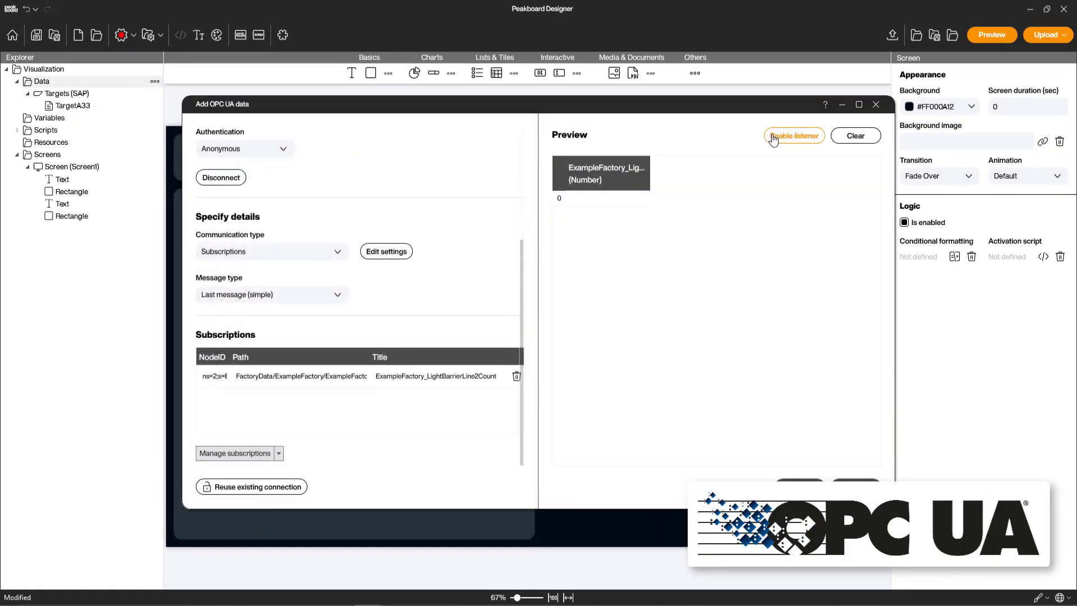
{"action": "left_click", "coordinate": [793, 136]}
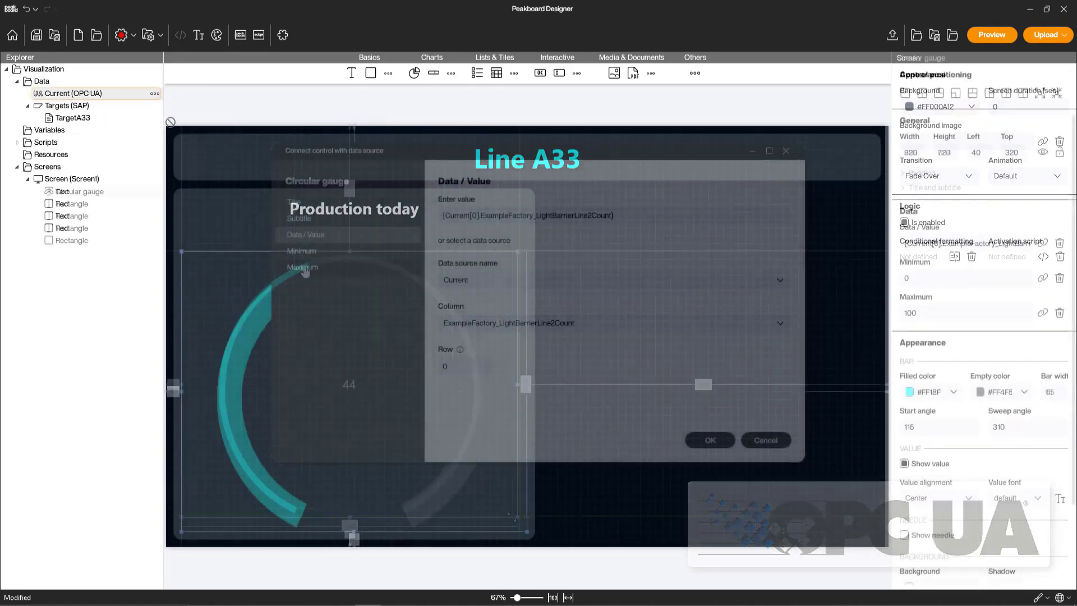
Step: Bind the circular gauge's value to the Current light barrier count column
{"action": "left_click", "coordinate": [301, 267]}
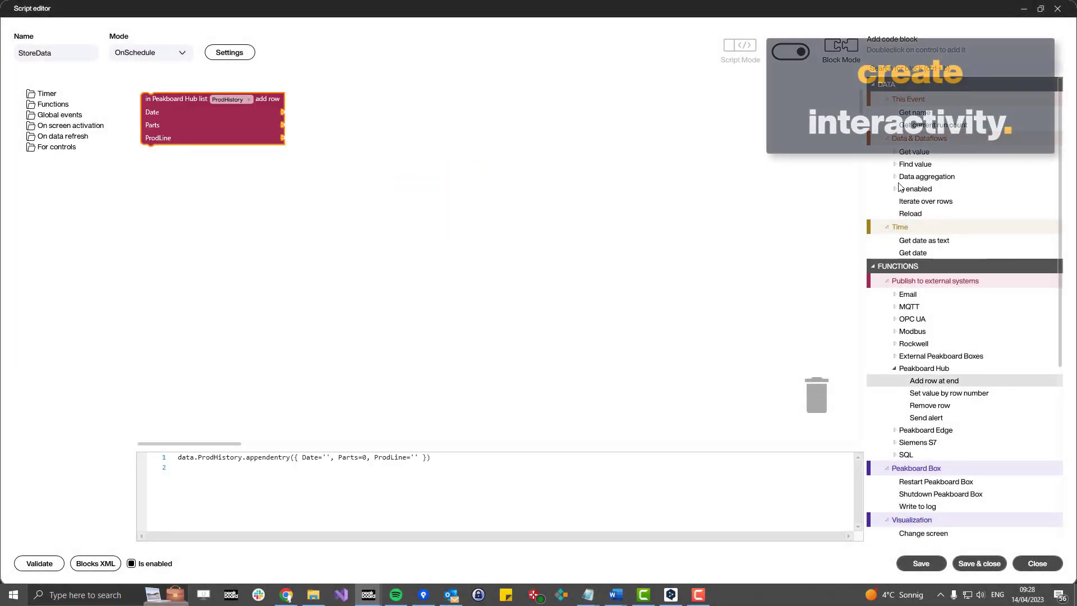
Step: Feed the ProdHistory row a formatted date, the live part count and the A33 line name
{"action": "double_click", "coordinate": [923, 240]}
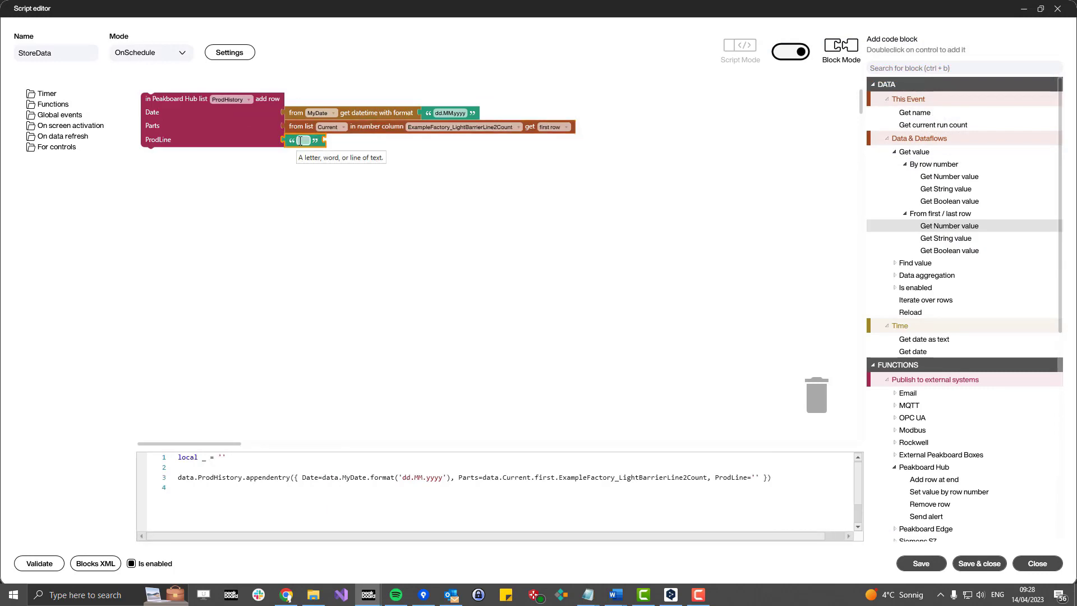
{"action": "left_click", "coordinate": [1034, 562]}
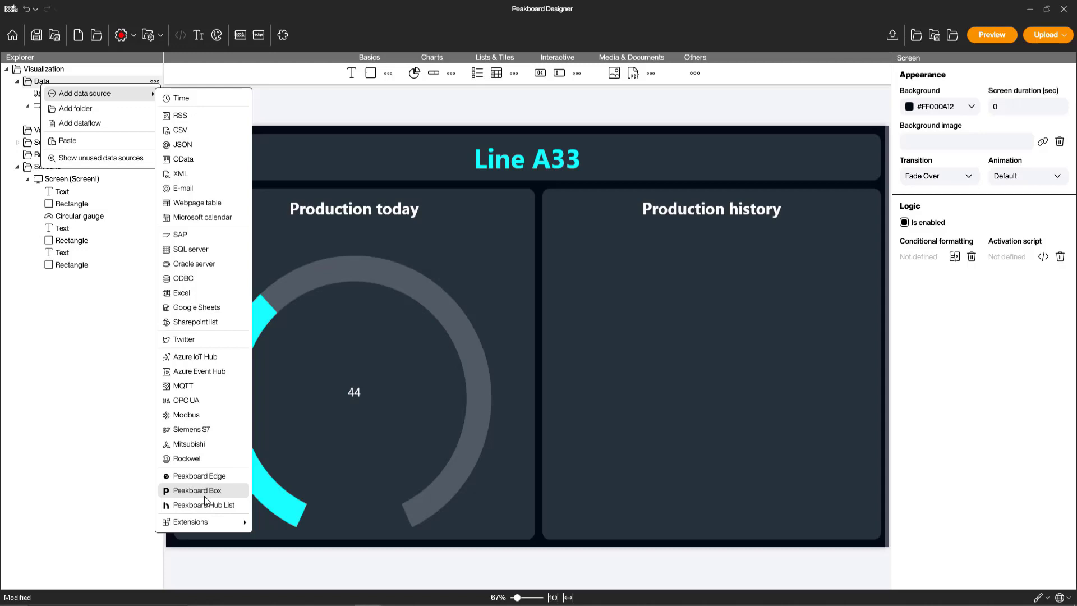
Step: Add a ProdHistory Peakboard Hub list filtered to ProdLine == A33 with a maximum of 5 rows
{"action": "left_click", "coordinate": [204, 504]}
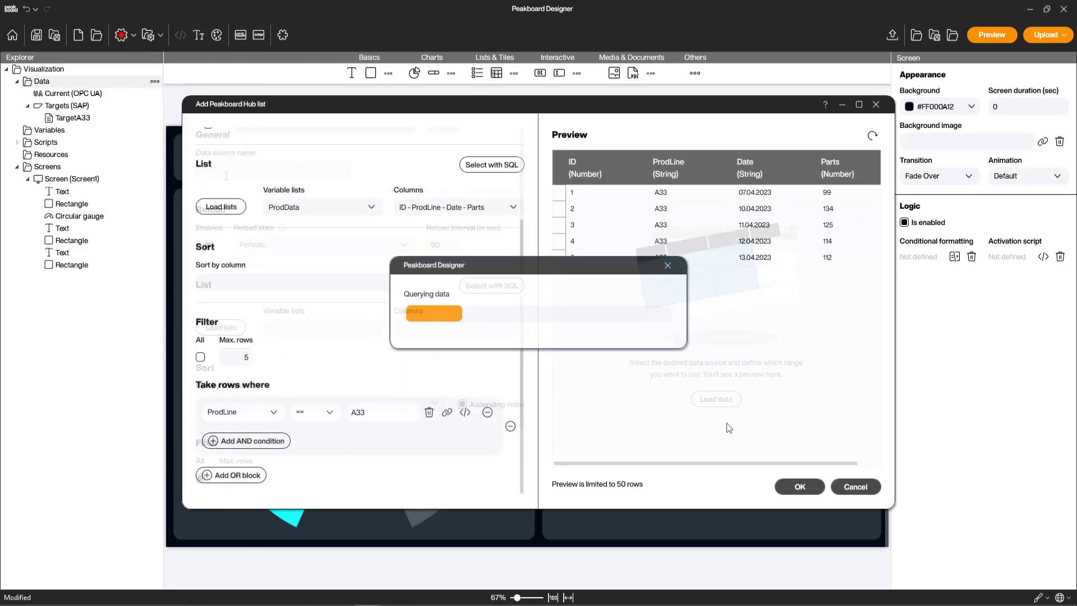
{"action": "left_click", "coordinate": [797, 486]}
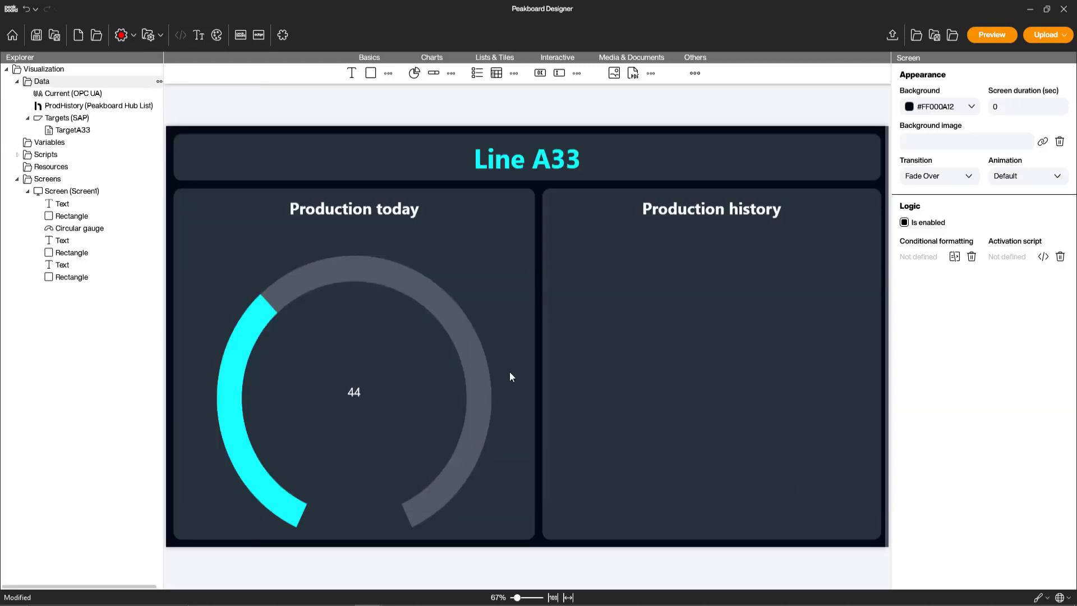